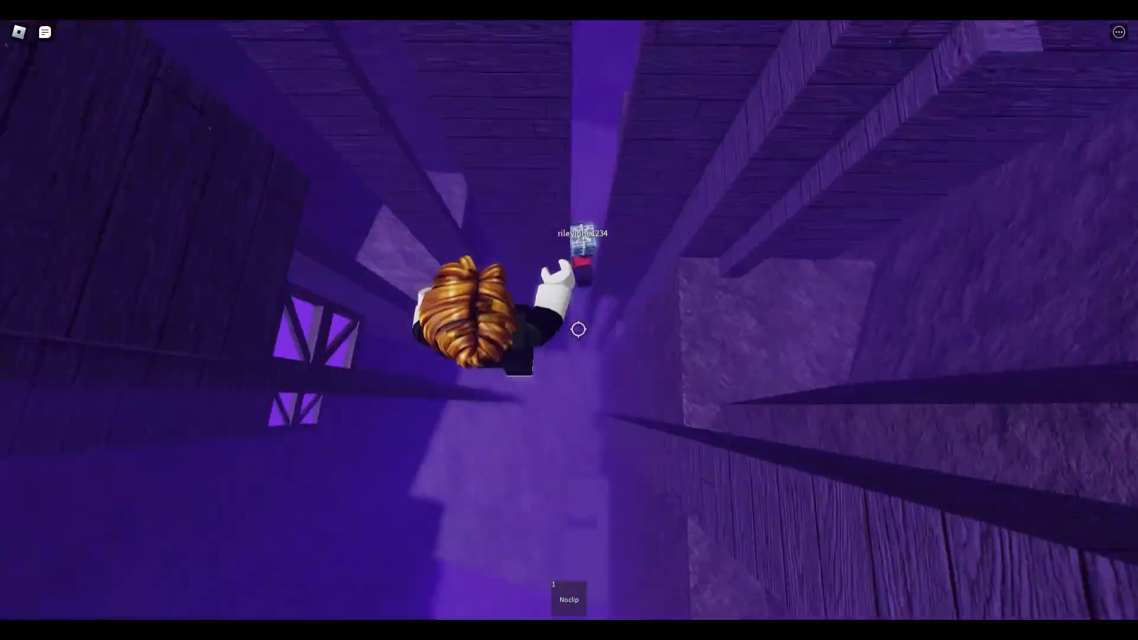
pyautogui.moveTo(588, 345)
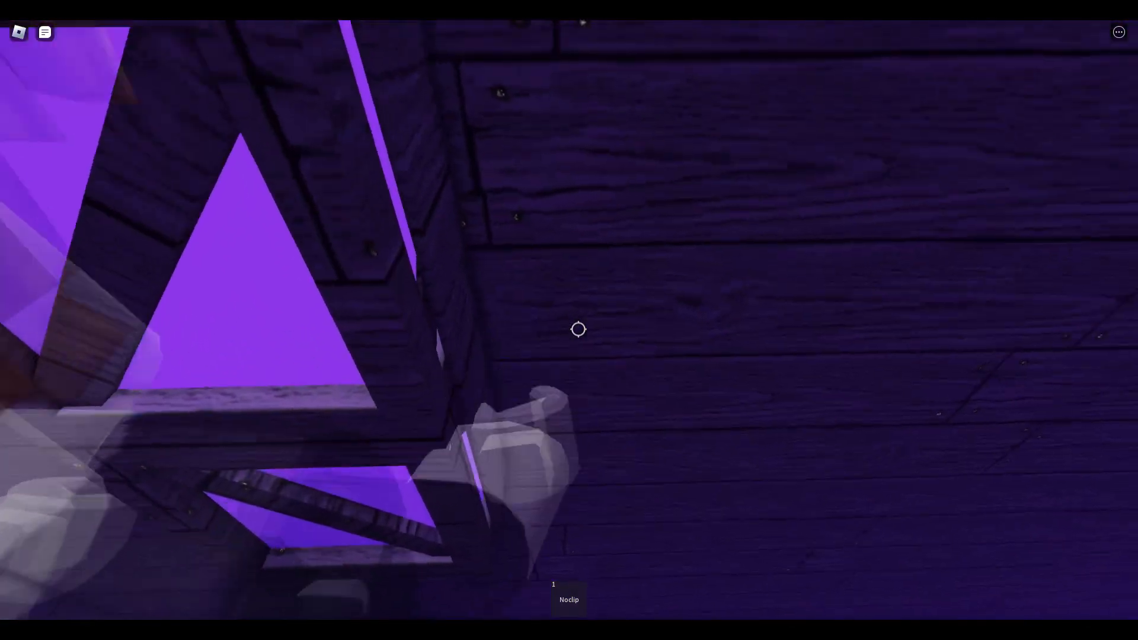
pyautogui.moveTo(588, 344)
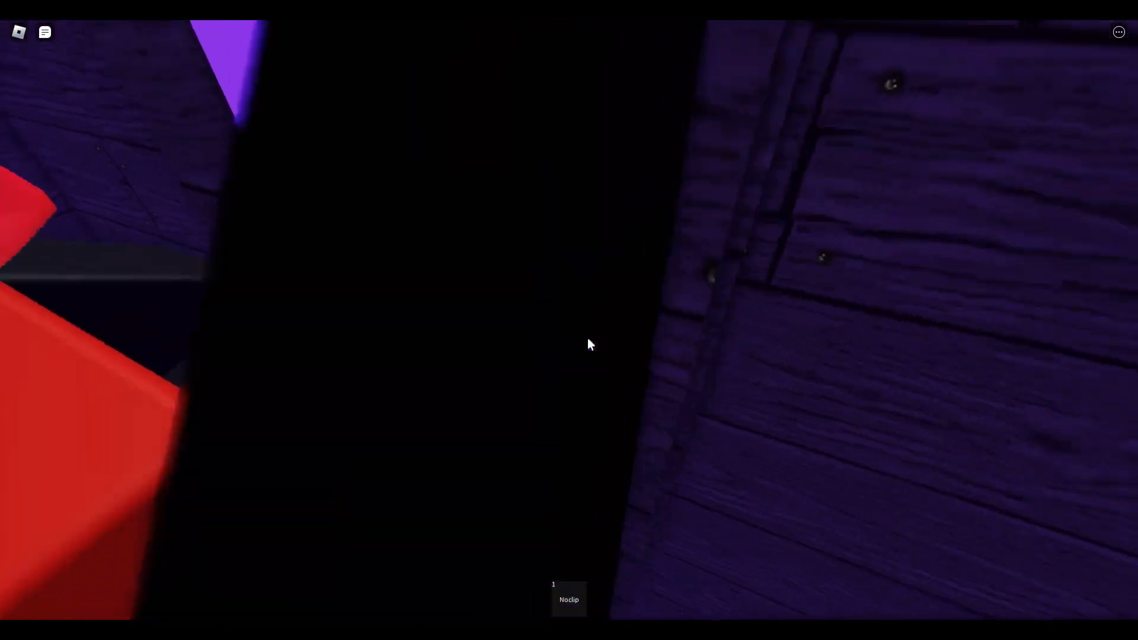
pyautogui.moveTo(588, 344)
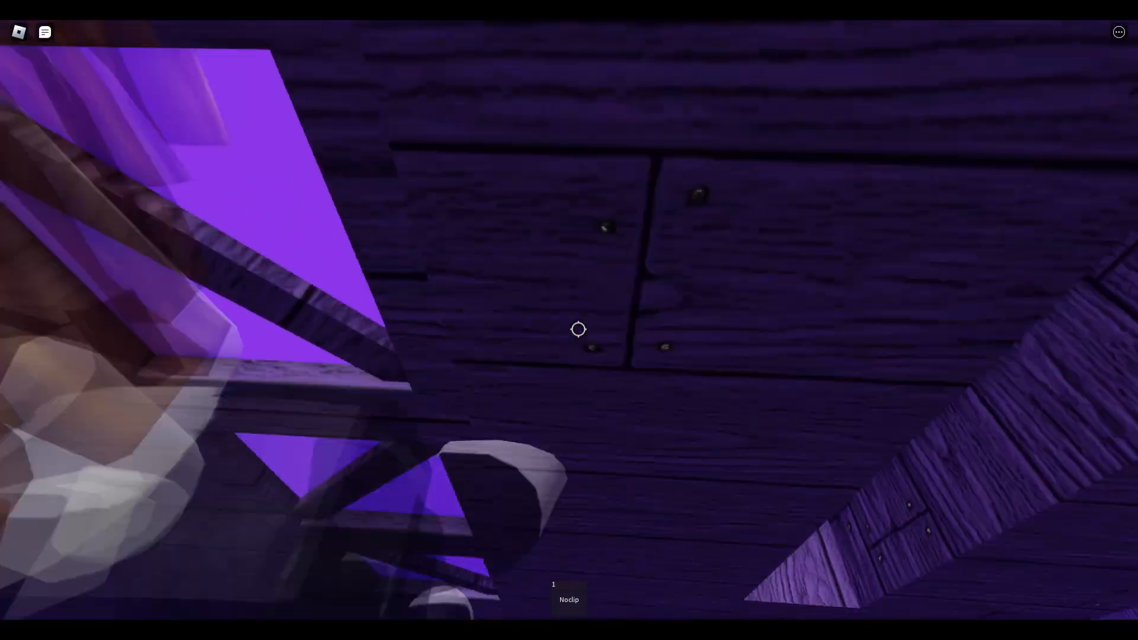
pyautogui.moveTo(588, 344)
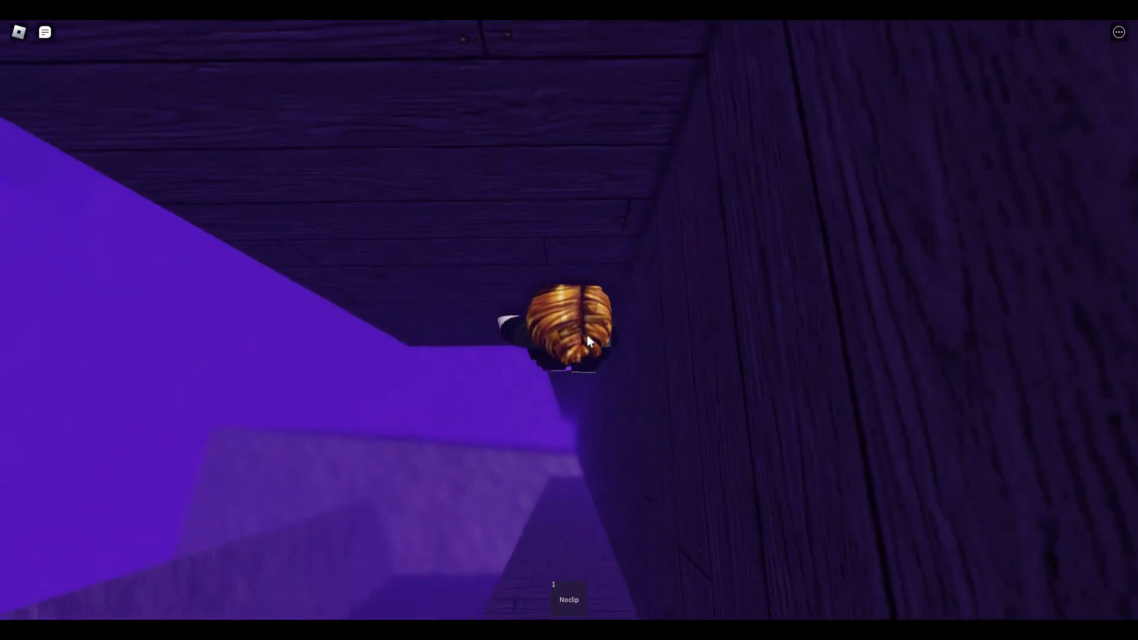
pyautogui.moveTo(581, 328)
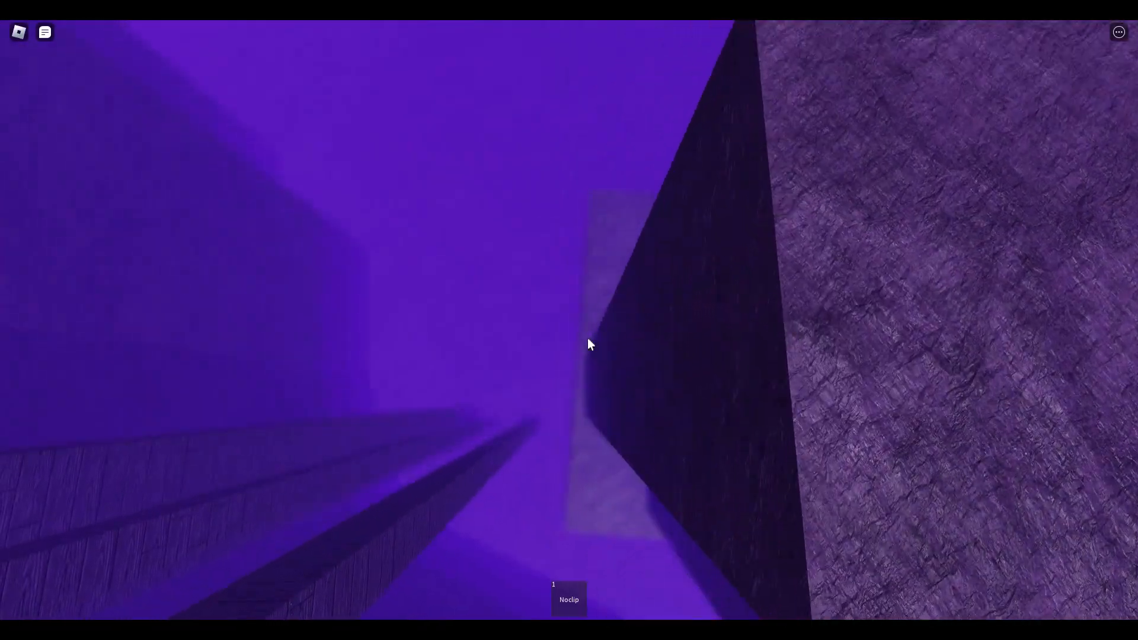
pyautogui.moveTo(588, 343)
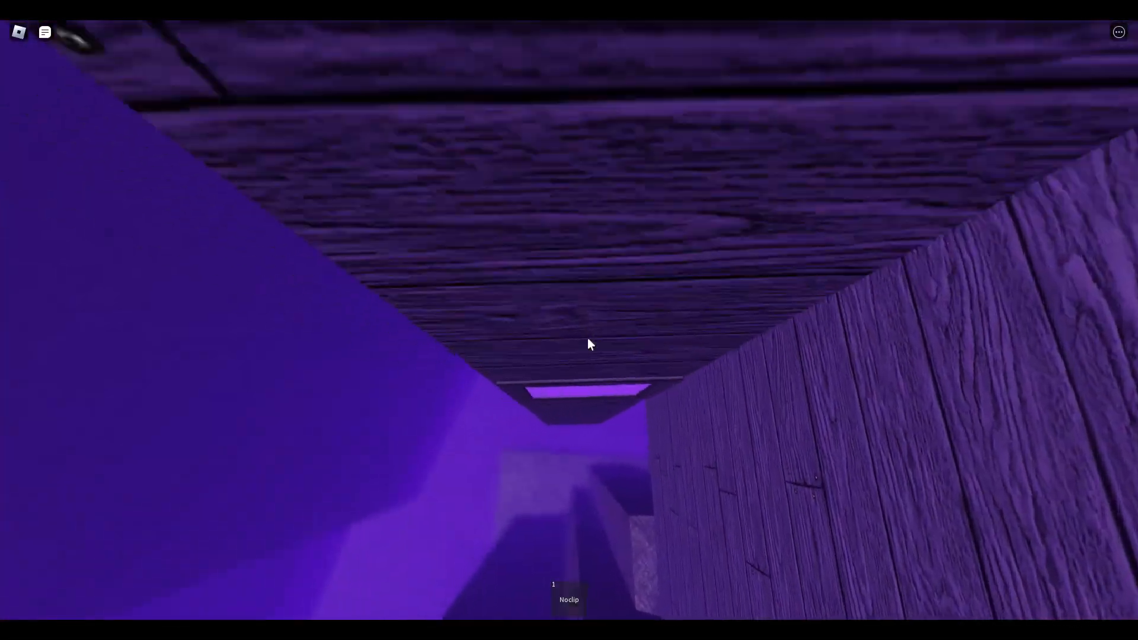
pyautogui.moveTo(588, 344)
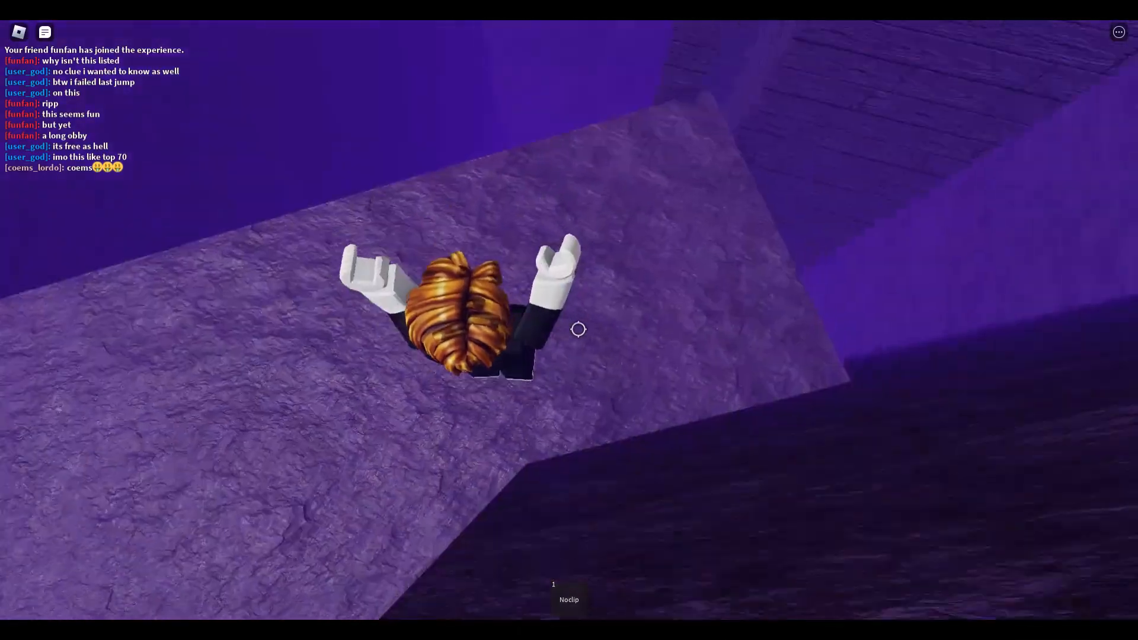
pyautogui.moveTo(579, 329)
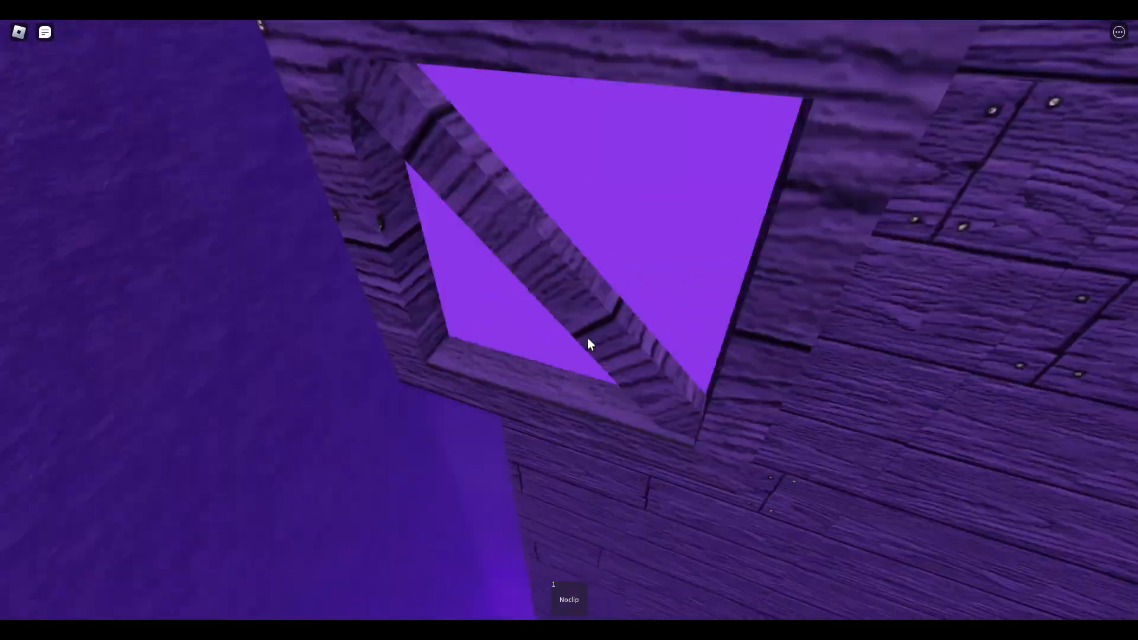
pyautogui.moveTo(588, 343)
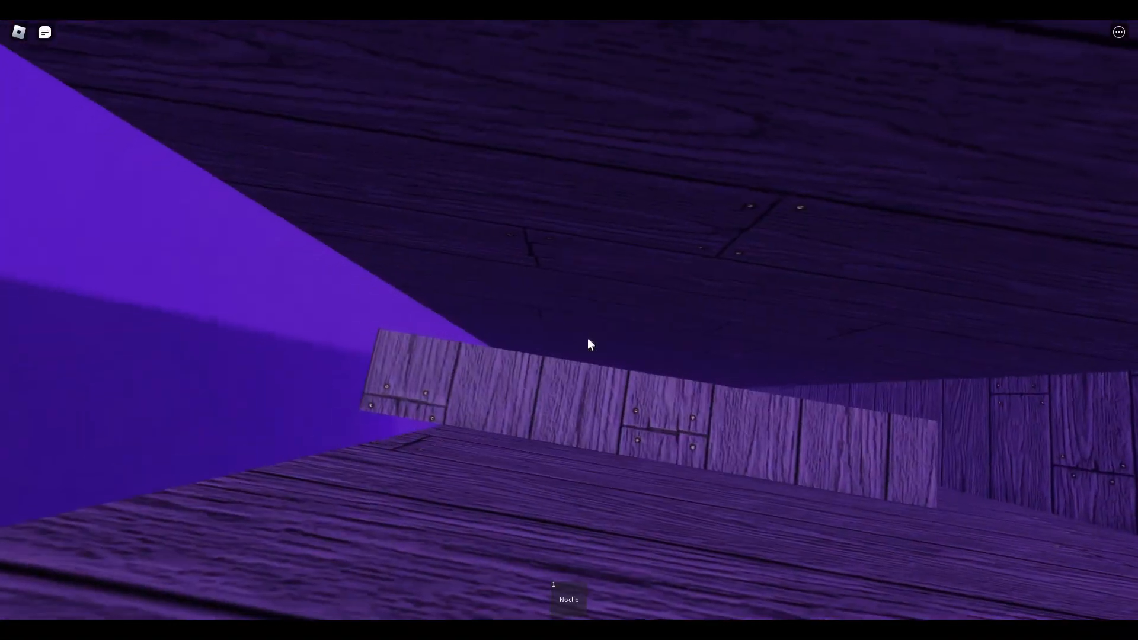
pyautogui.moveTo(588, 343)
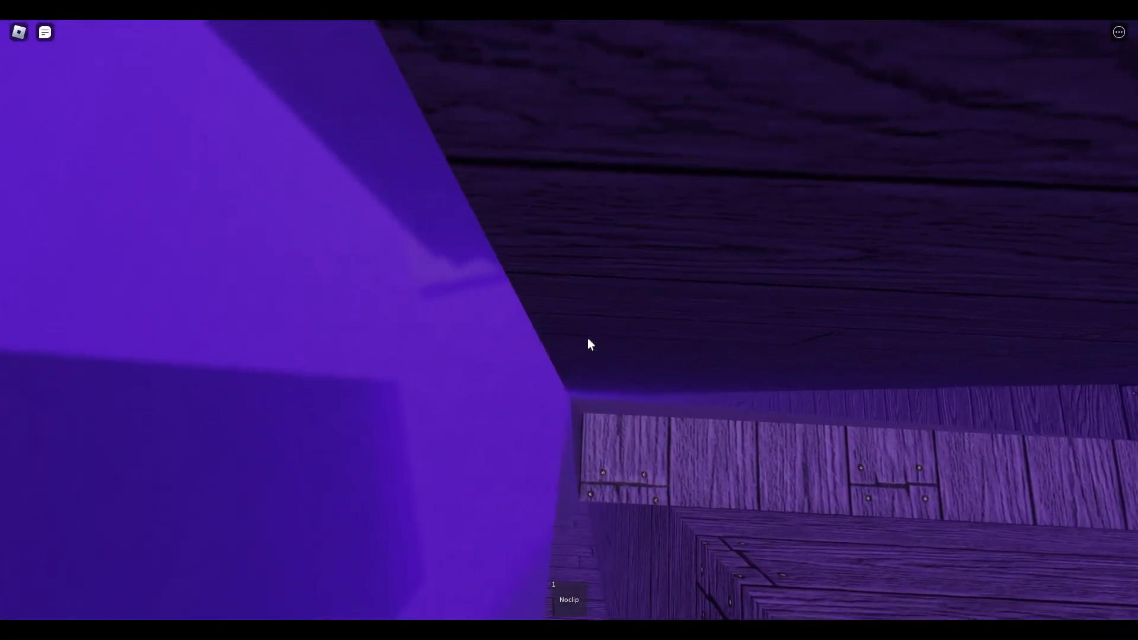